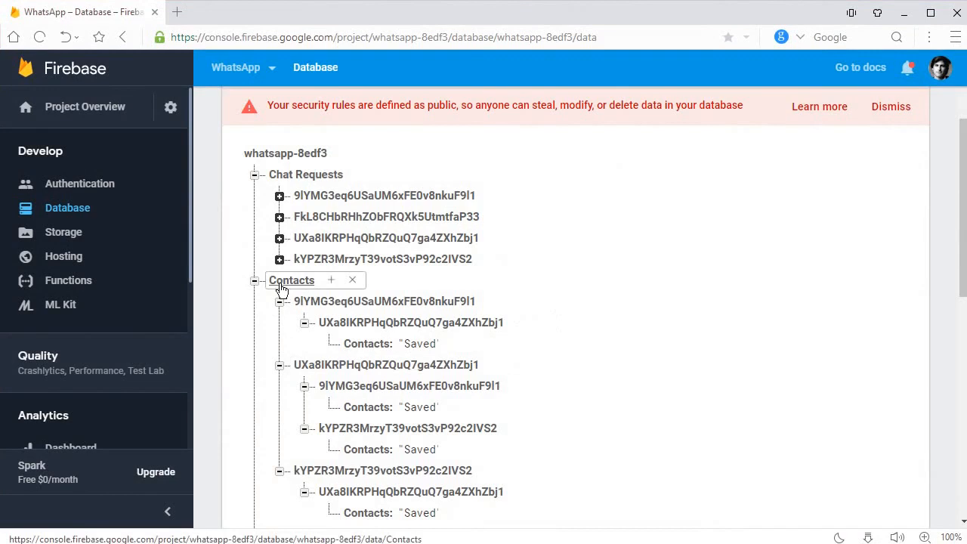
mouse_move(922, 69)
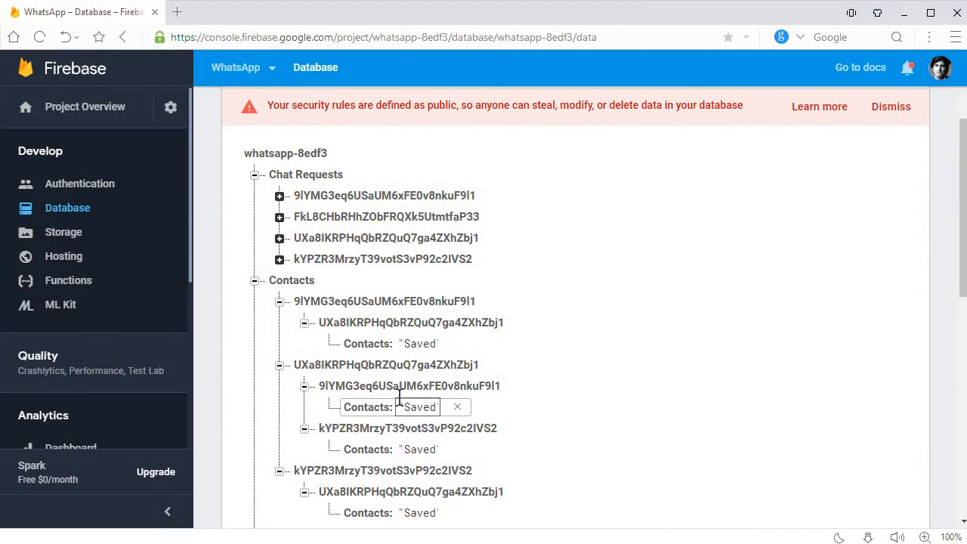
mouse_move(875, 61)
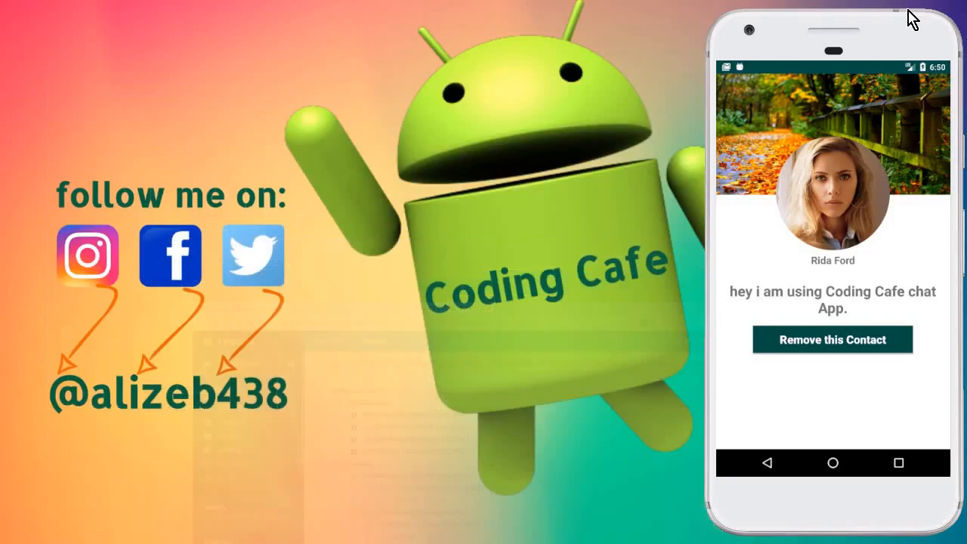
mouse_move(794, 174)
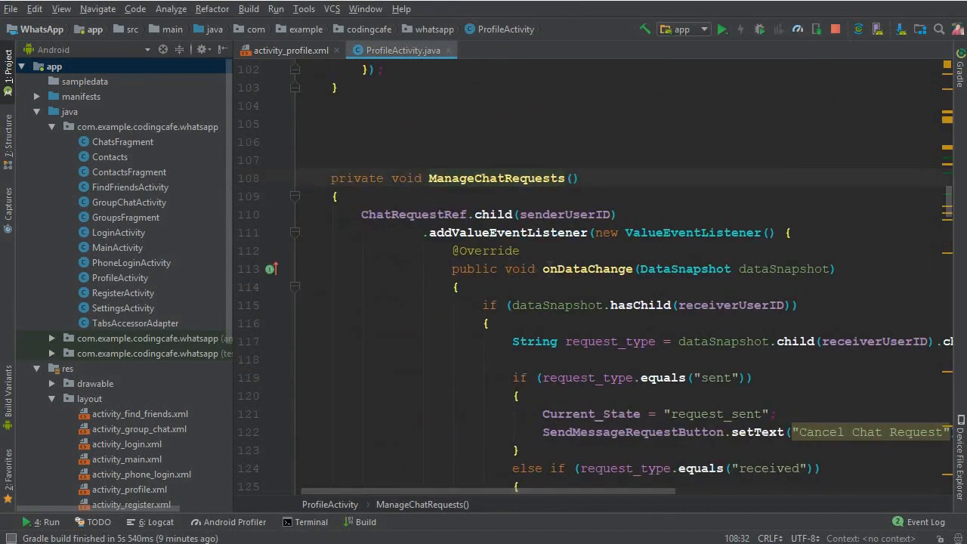
Step: Add a "friends" branch in onClick that calls RemoveSpecificContact(); after AcceptChatRequest
scroll("down", 3)
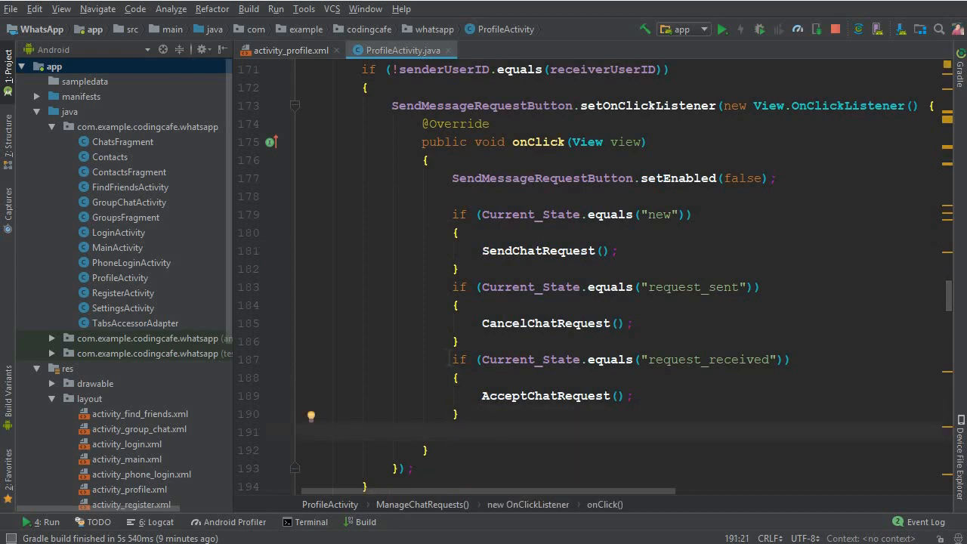
left_click_drag(452, 359, 456, 414)
type("if (Current_State.equals(\"friends")
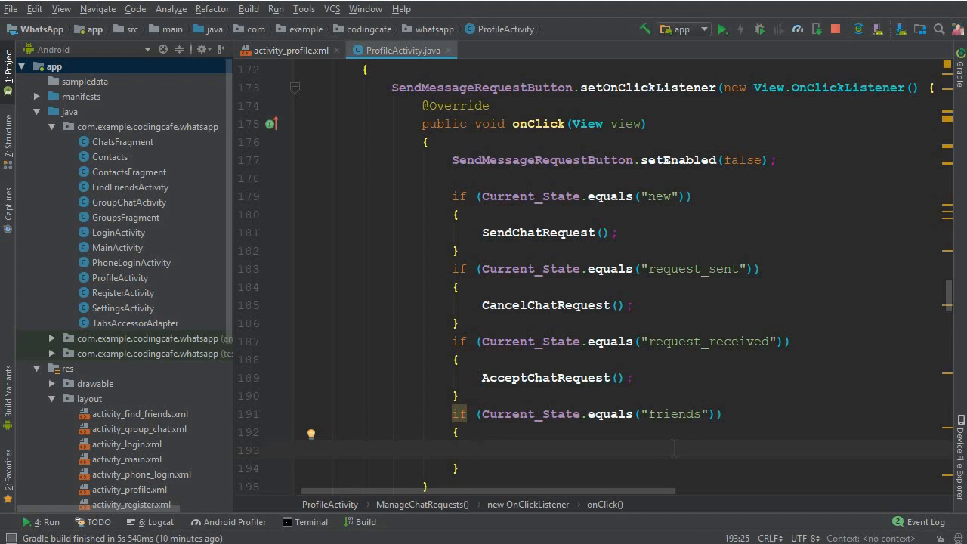
type("Remove")
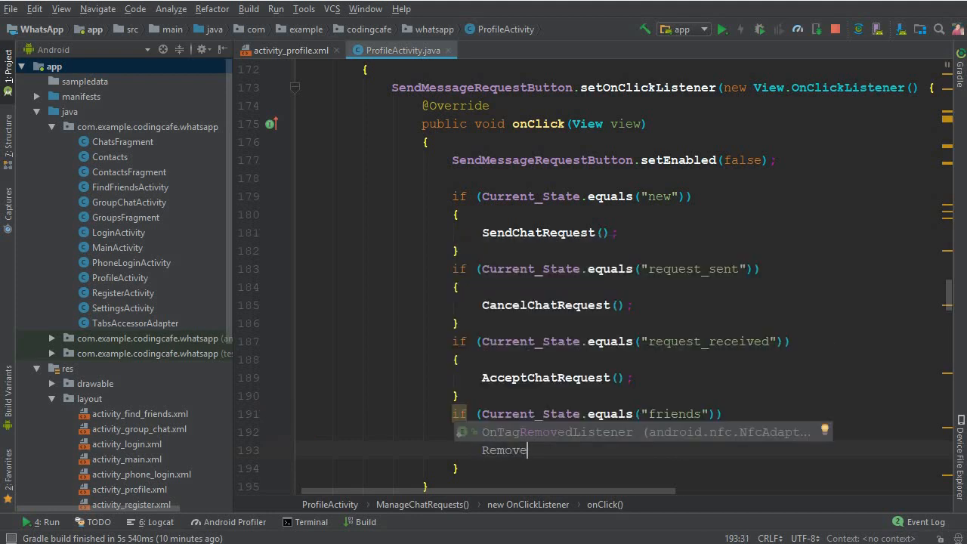
type("Specific")
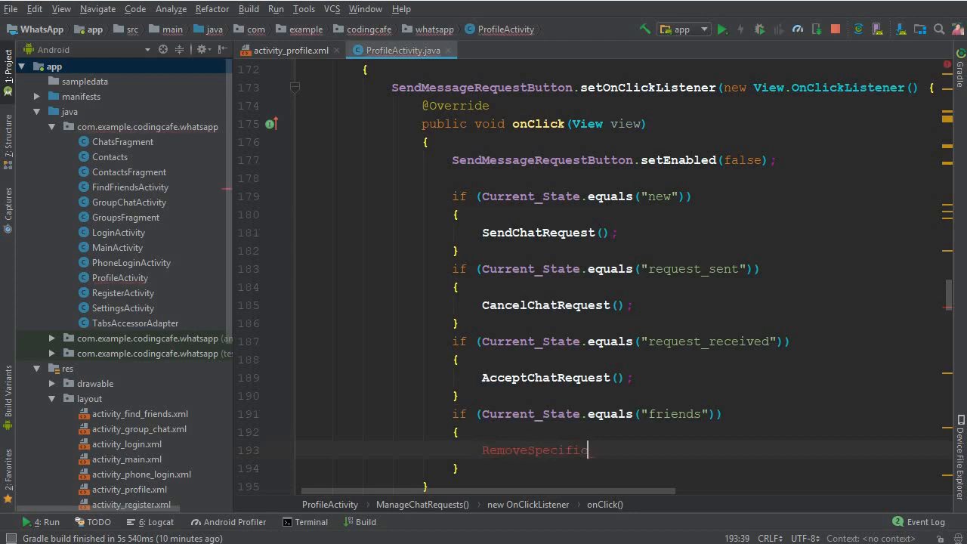
type("Contact")
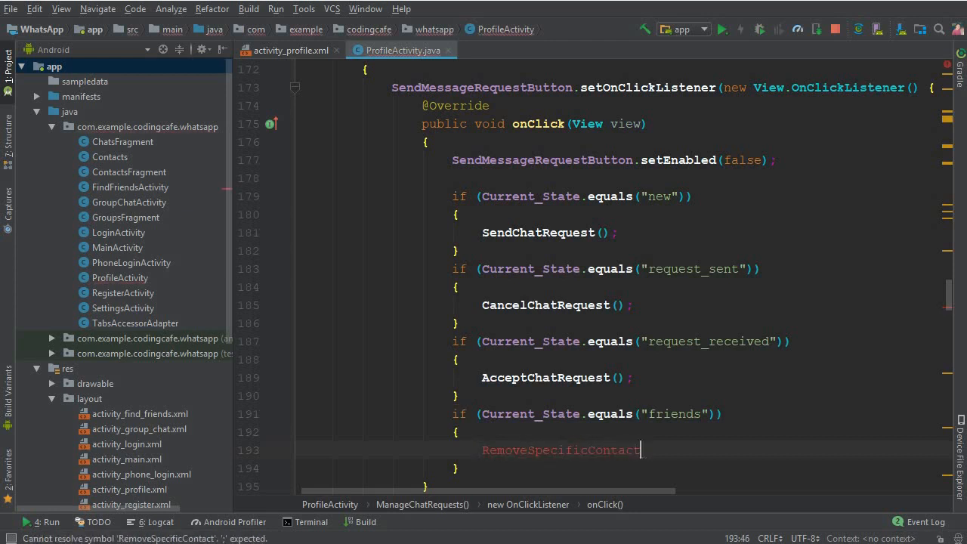
type("();")
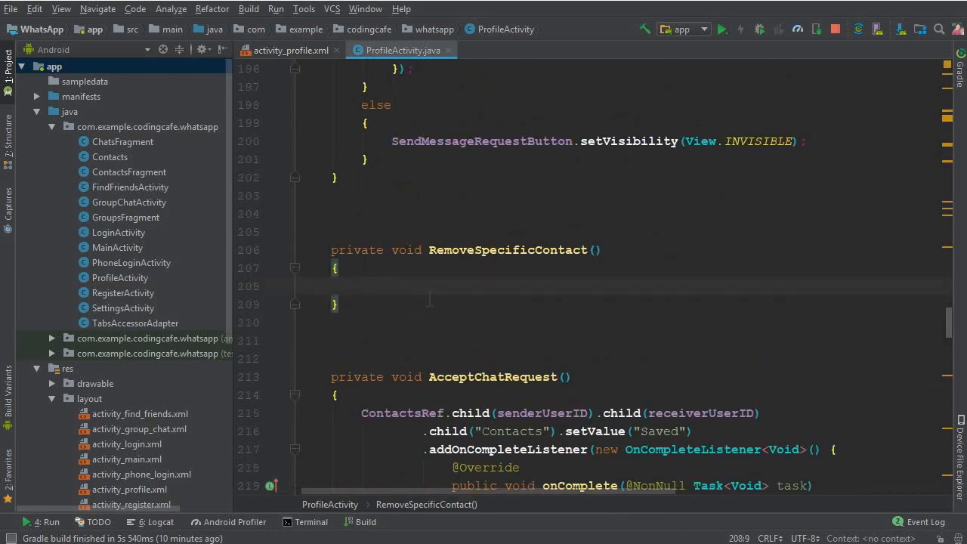
mouse_move(492, 283)
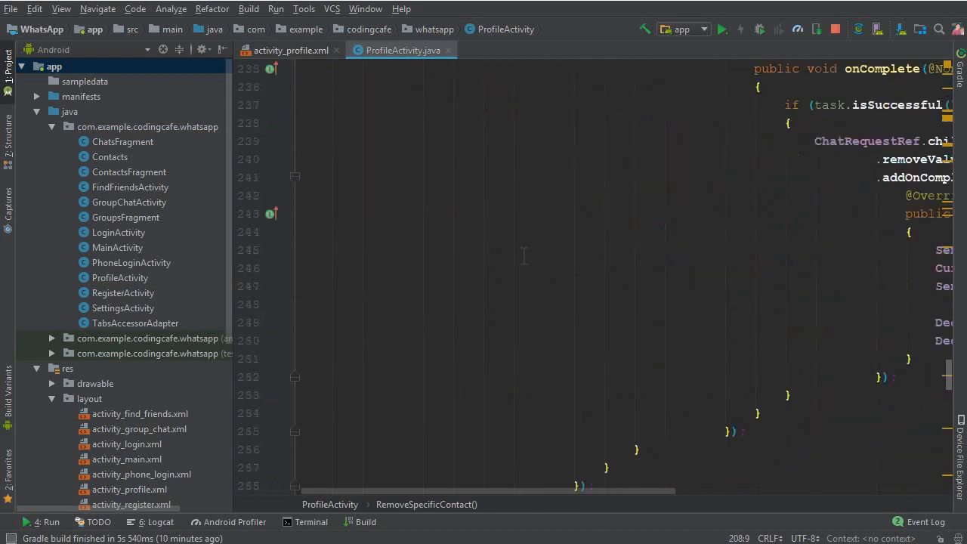
Step: Declare private void RemoveSpecificContact() { } above AcceptChatRequest in ProfileActivity.java
scroll("down", 3)
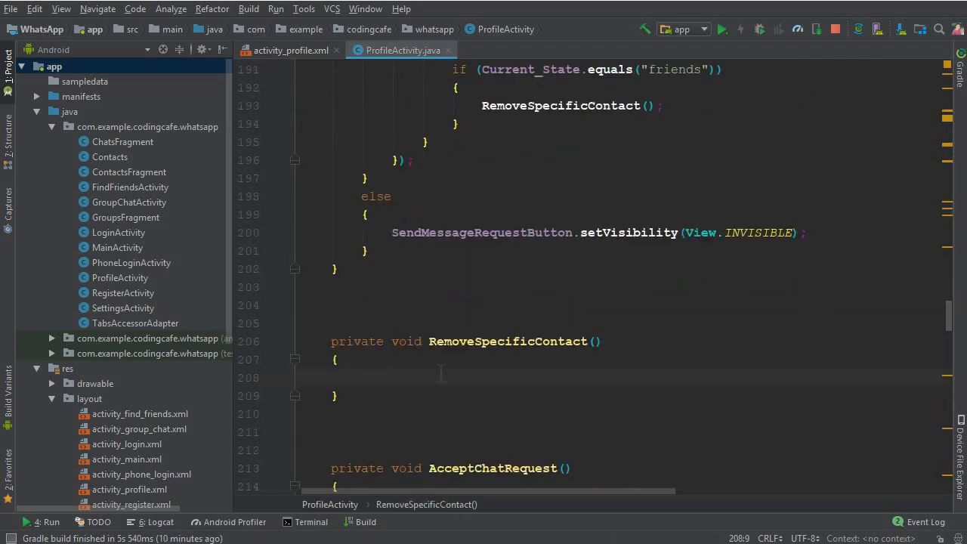
scroll("down", 3)
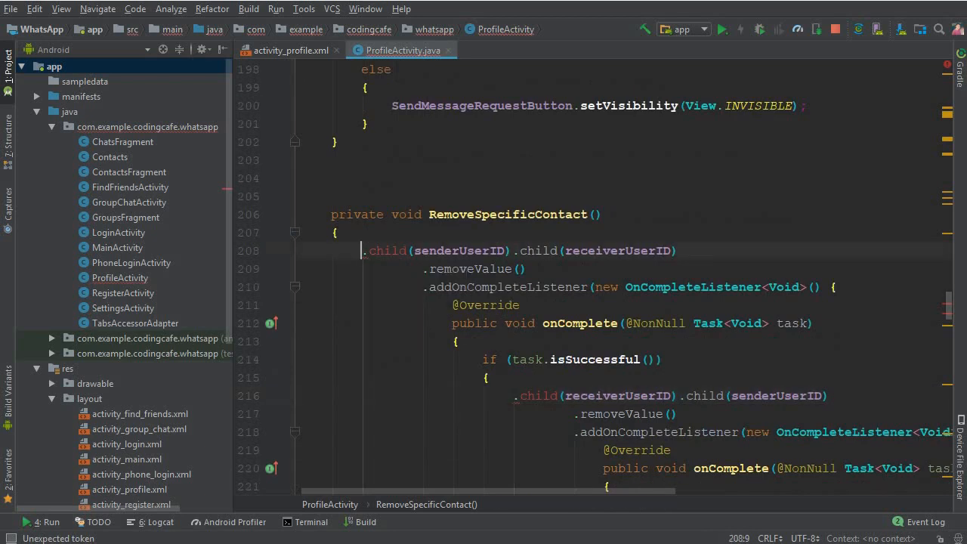
Step: Point both child removals in RemoveSpecificContact at ContactsRef, resetting the button to Send Message
type("ContactsRef")
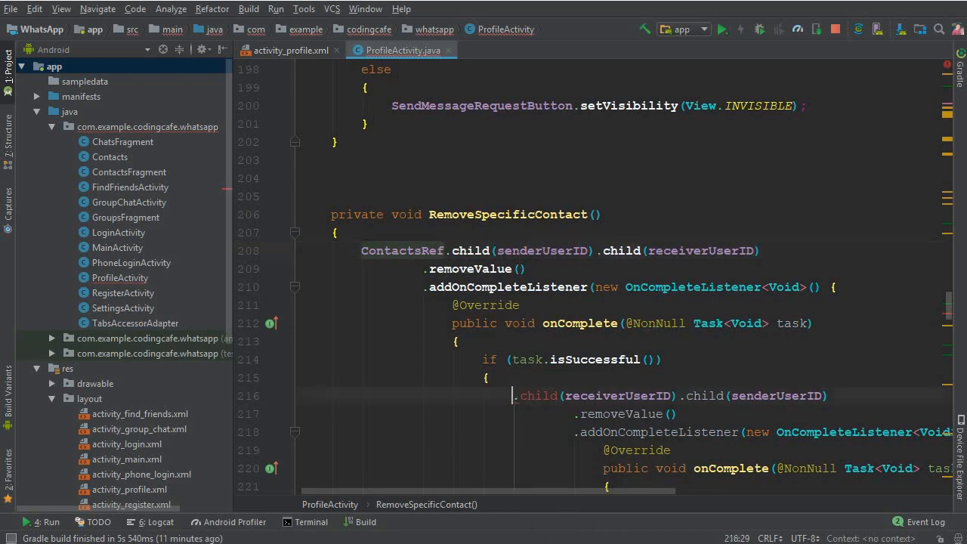
type("ContactsRef")
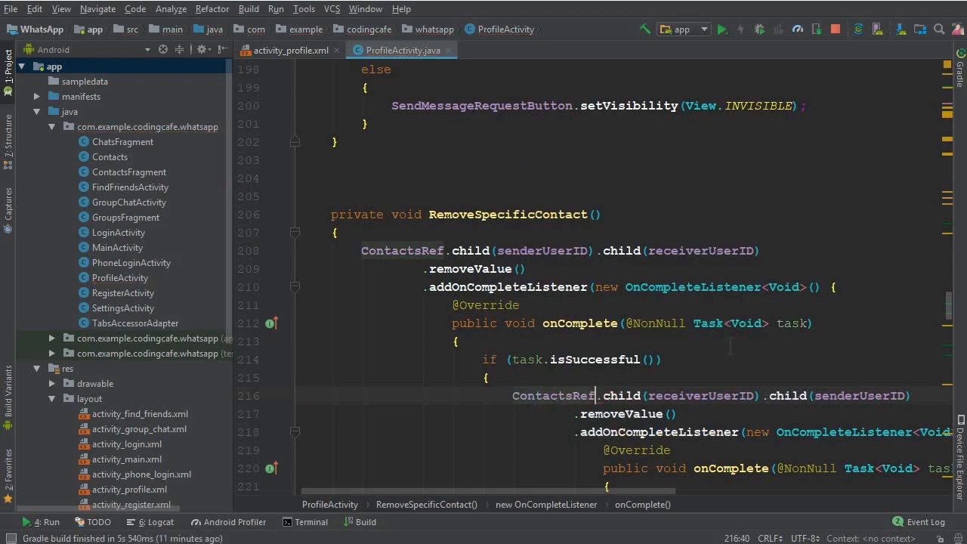
scroll("down", 3)
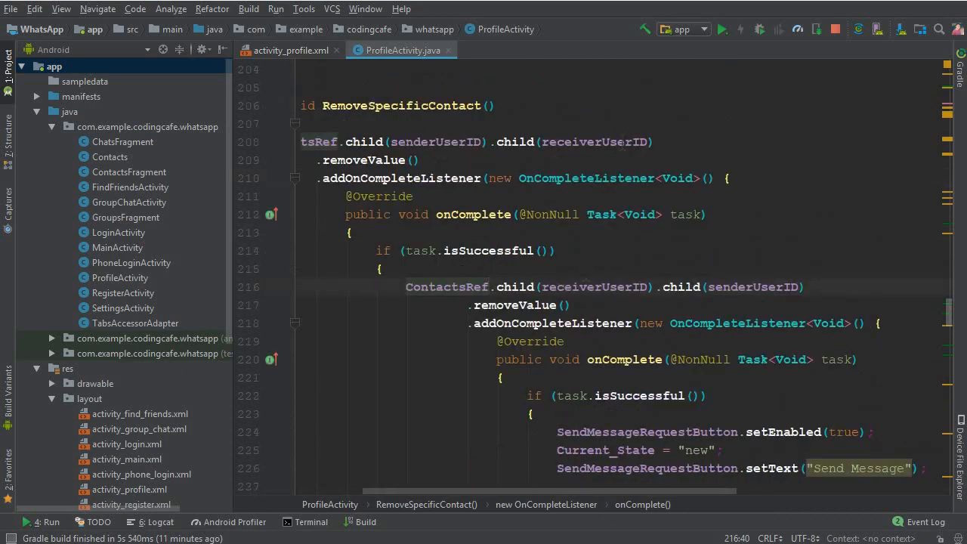
scroll("down", 3)
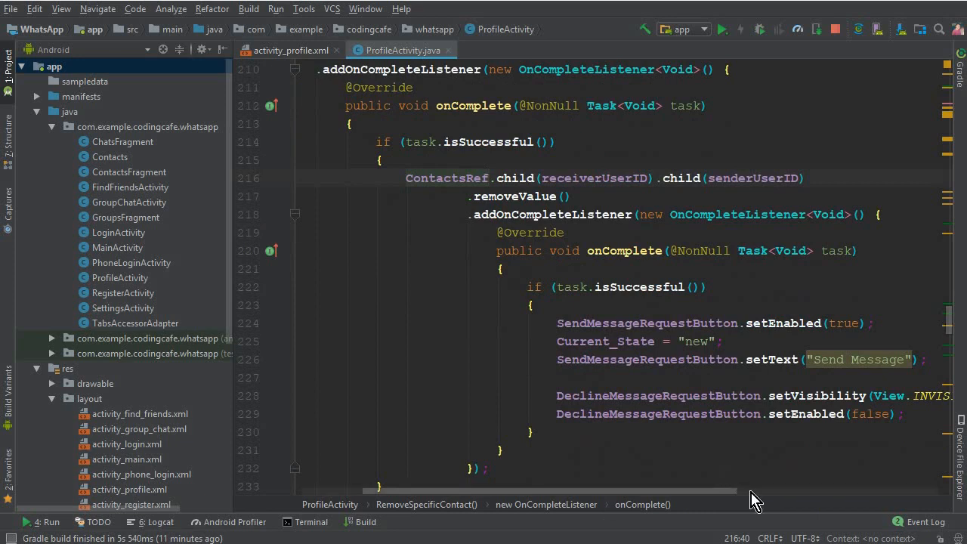
scroll("right", 3)
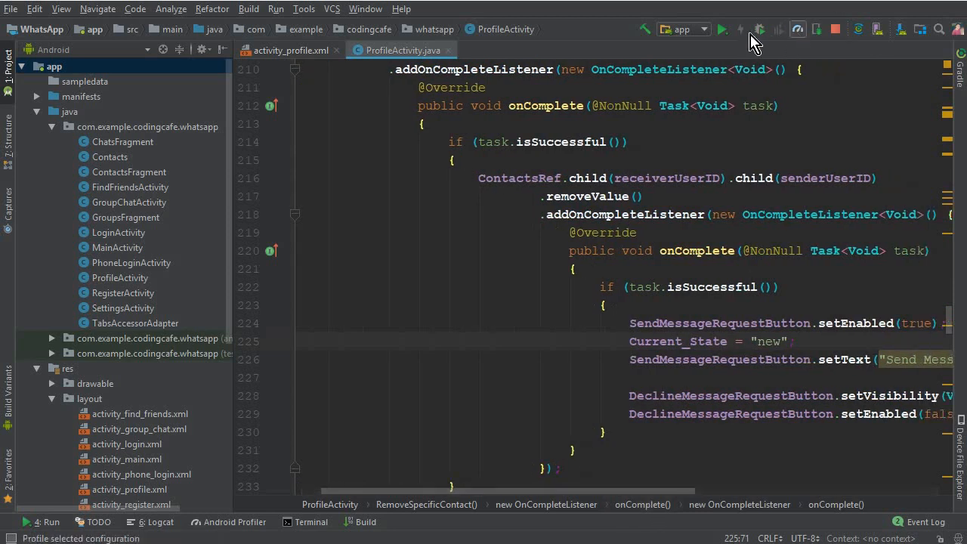
Step: Run the rebuilt app on the emulator and navigate via the overflow menu to Find Friends
left_click(726, 29)
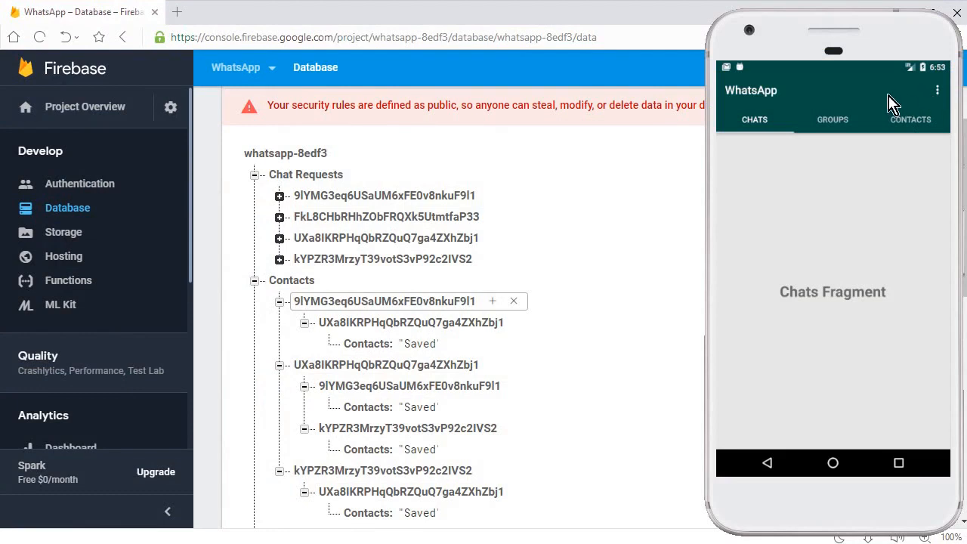
left_click(936, 90)
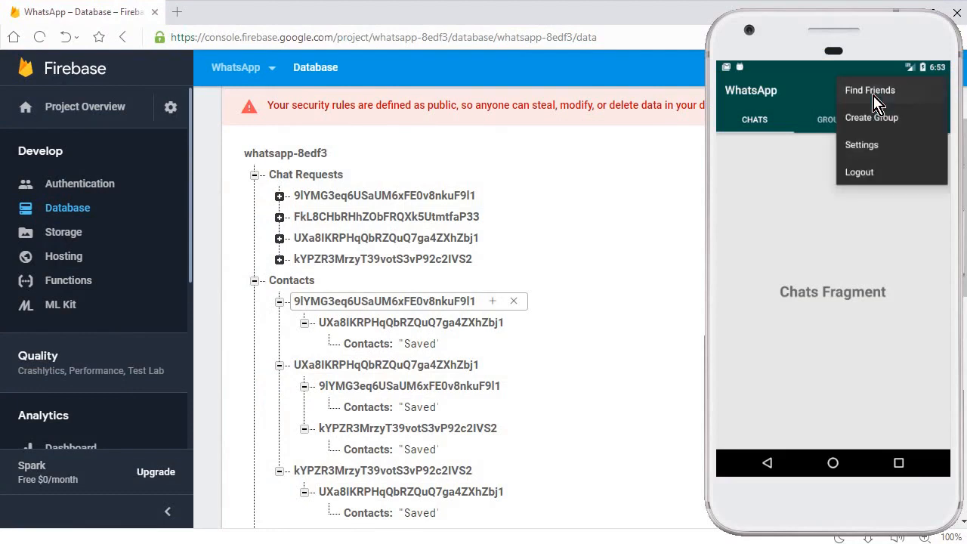
left_click(870, 90)
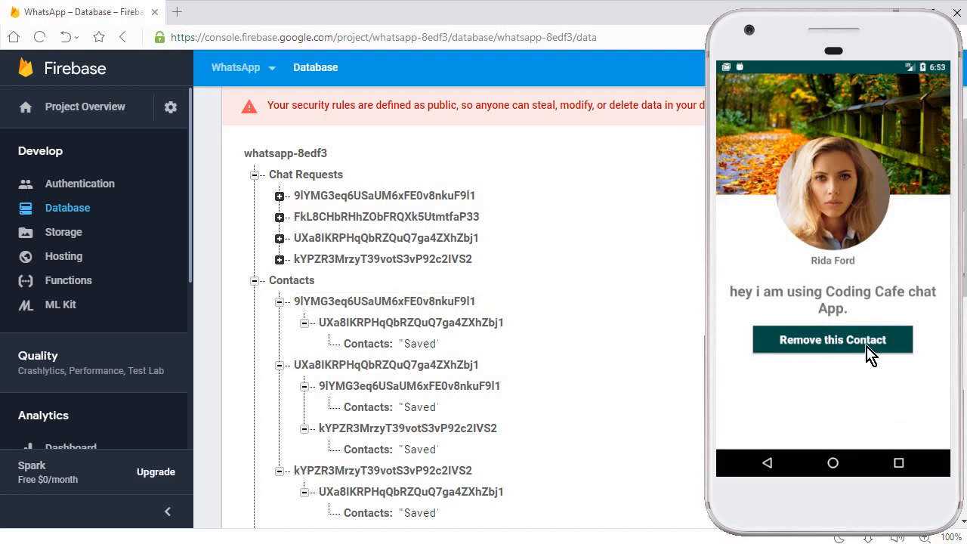
left_click(832, 339)
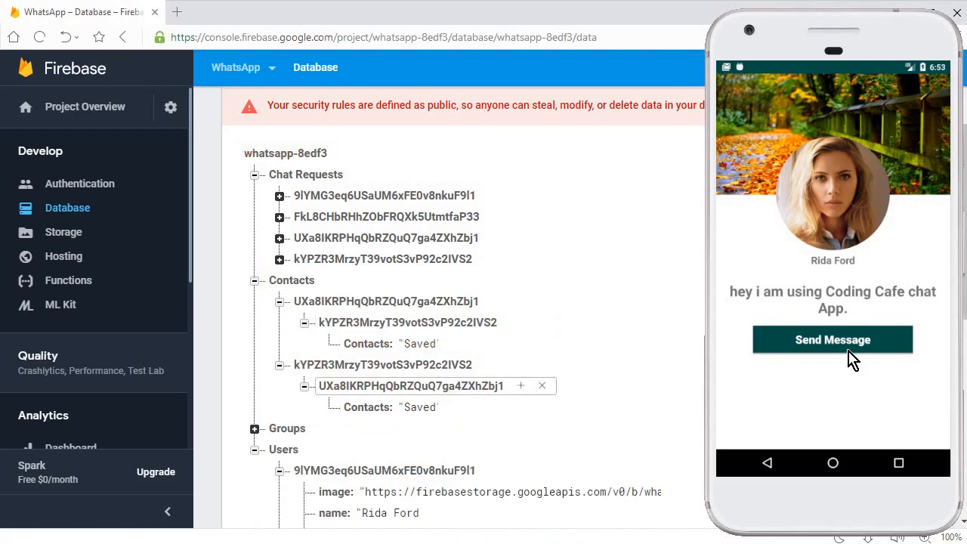
mouse_move(767, 489)
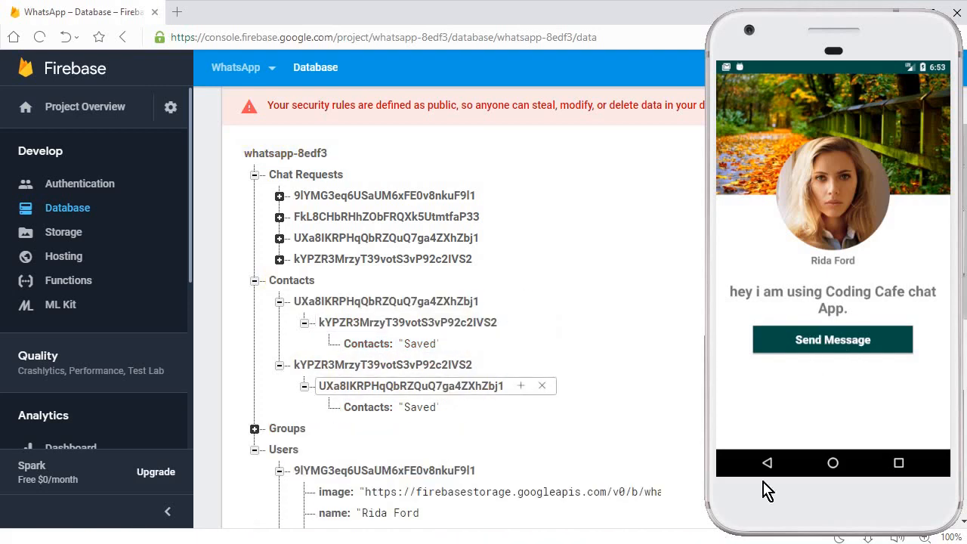
mouse_move(834, 336)
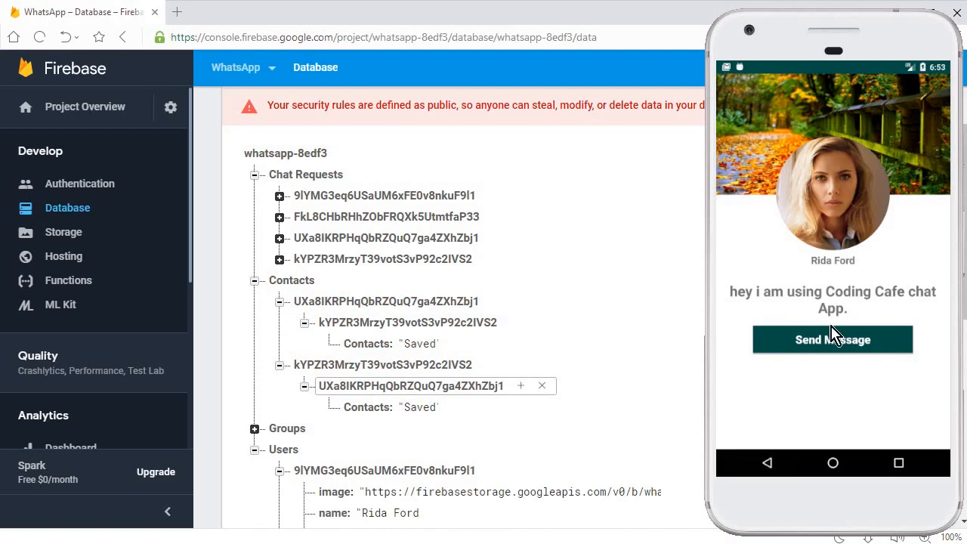
left_click(832, 338)
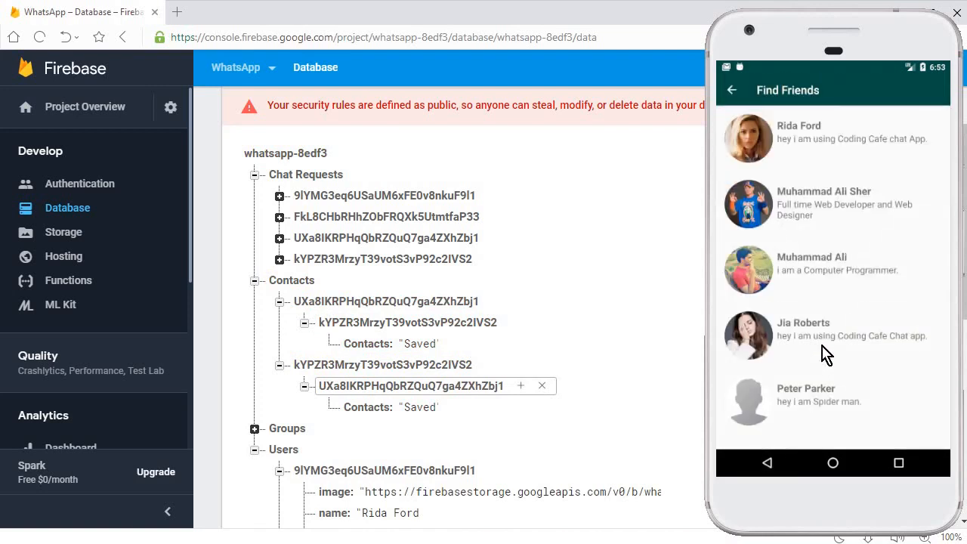
left_click(823, 335)
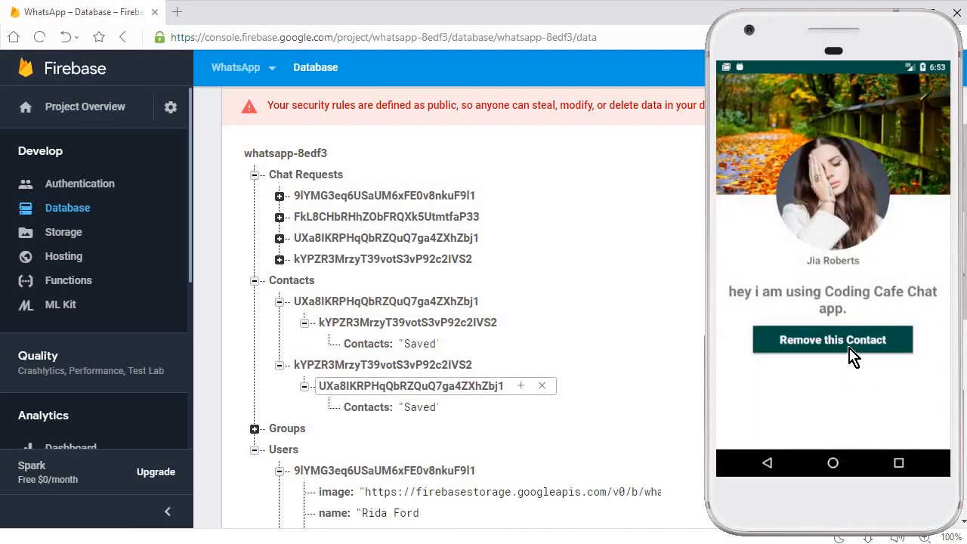
left_click(833, 338)
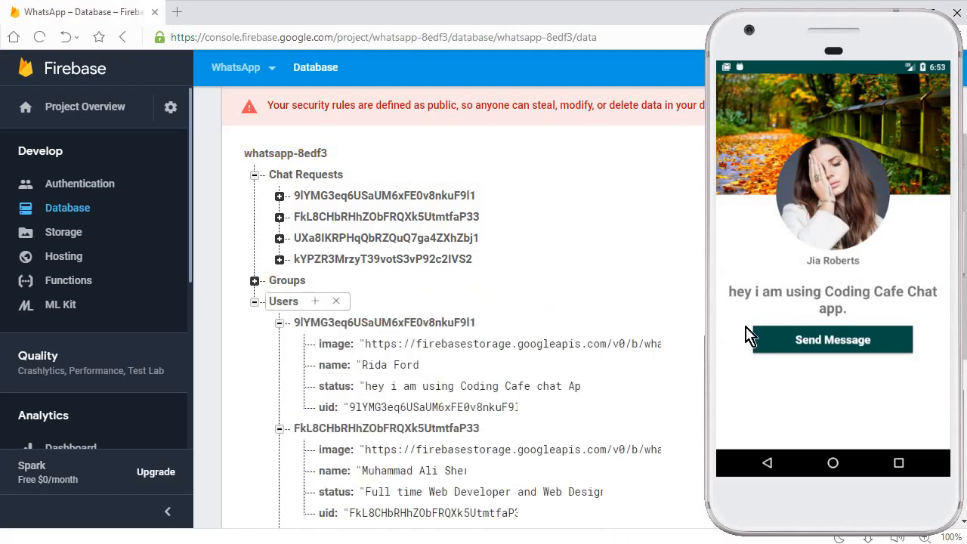
mouse_move(797, 376)
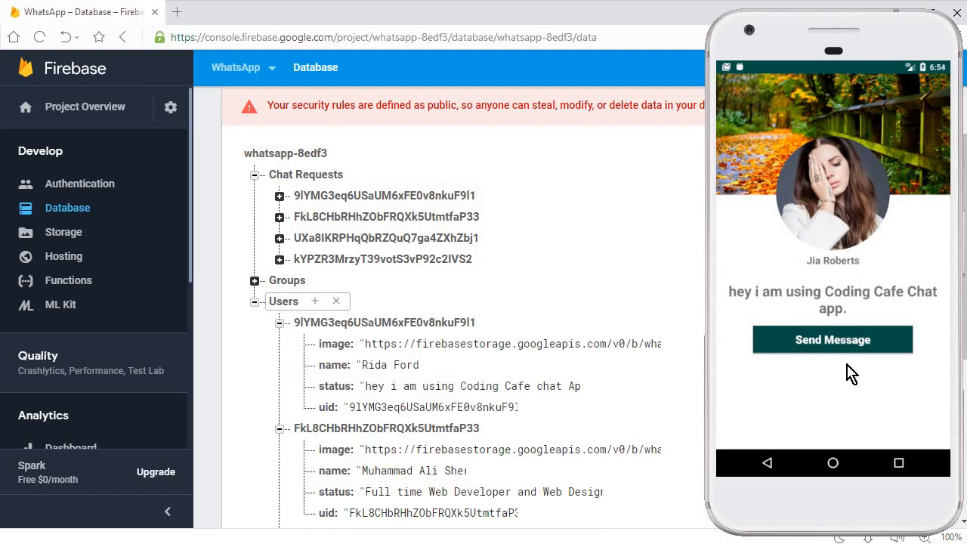
mouse_move(852, 356)
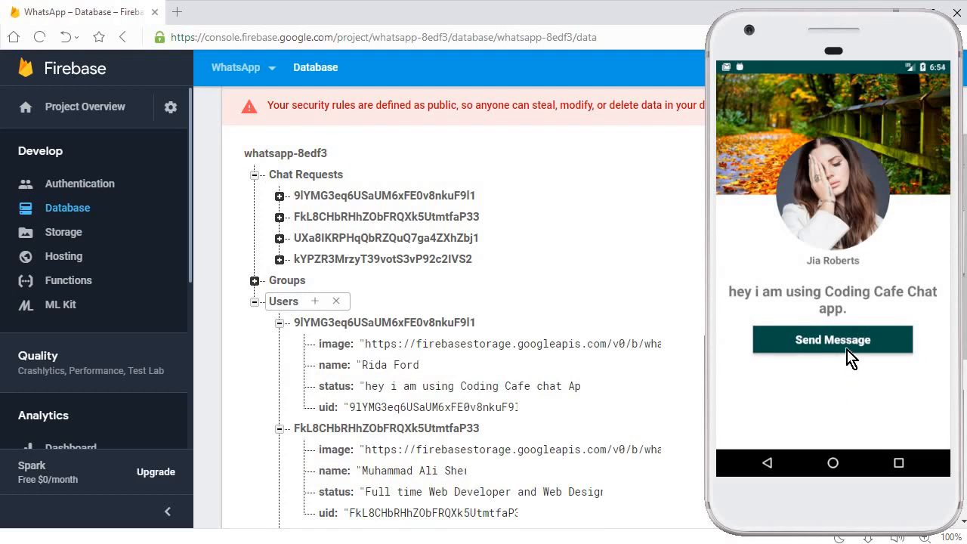
left_click(832, 338)
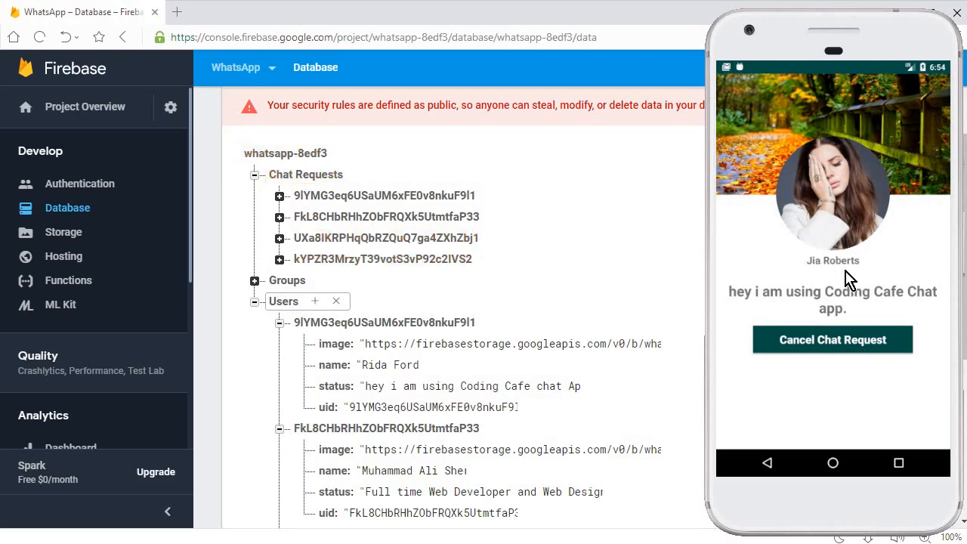
mouse_move(854, 293)
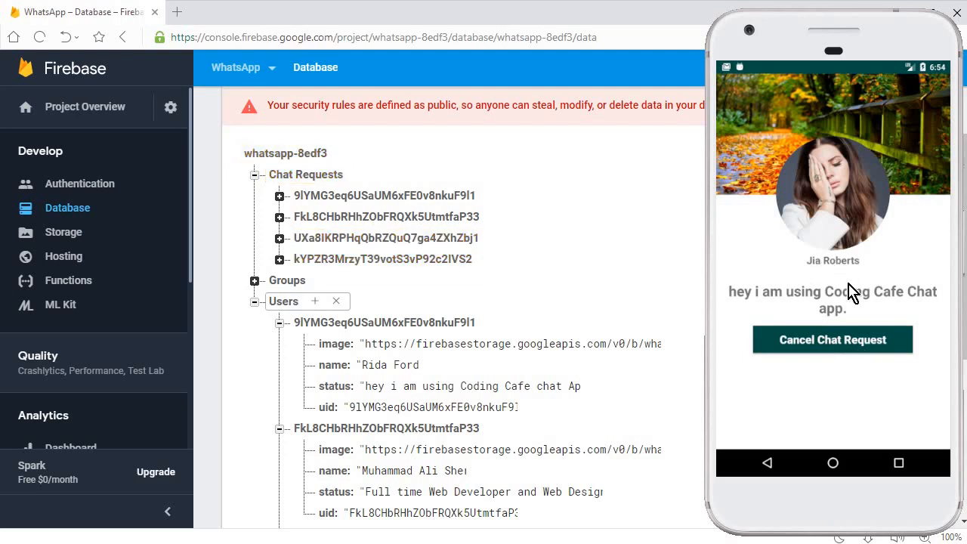
mouse_move(815, 355)
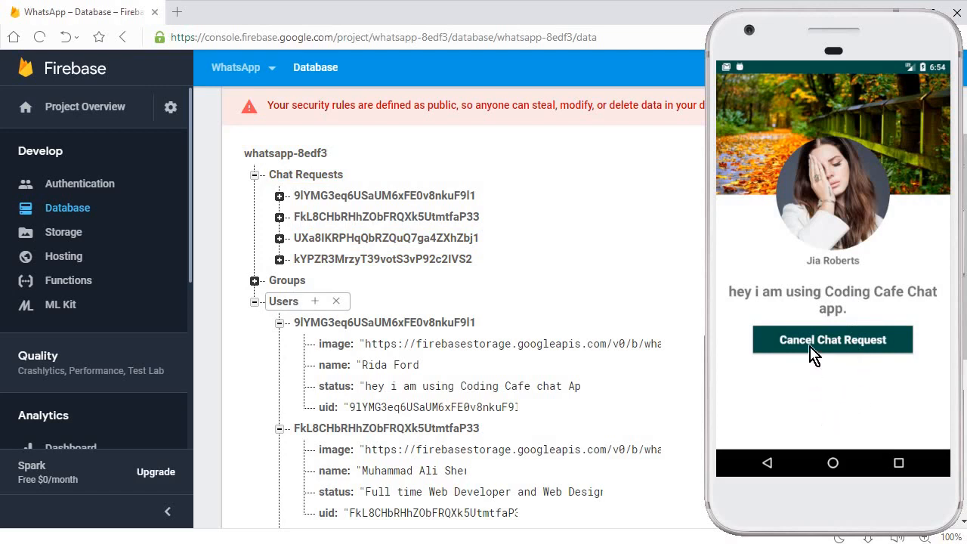
left_click(832, 338)
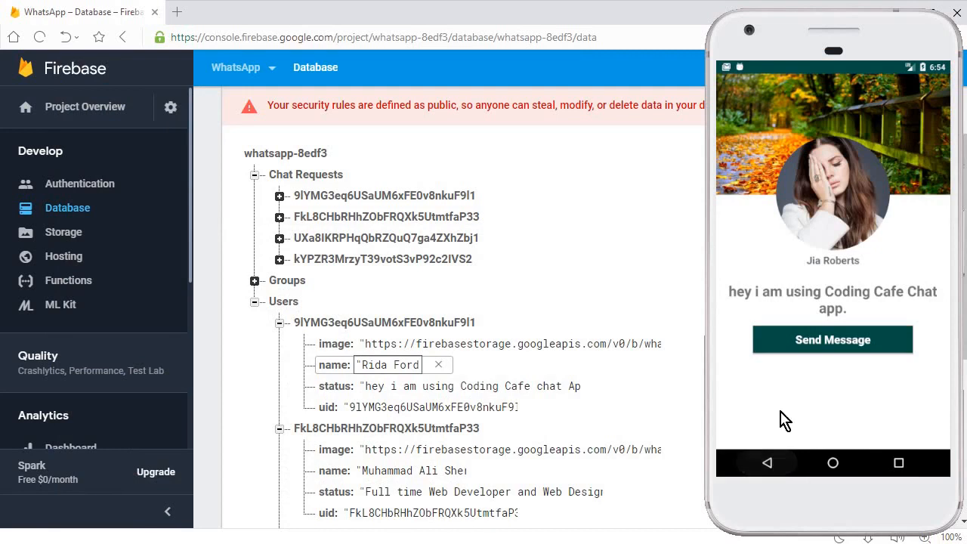
Step: Go back to the main screen, view the Groups tab, then switch to the Contacts tab
left_click(766, 462)
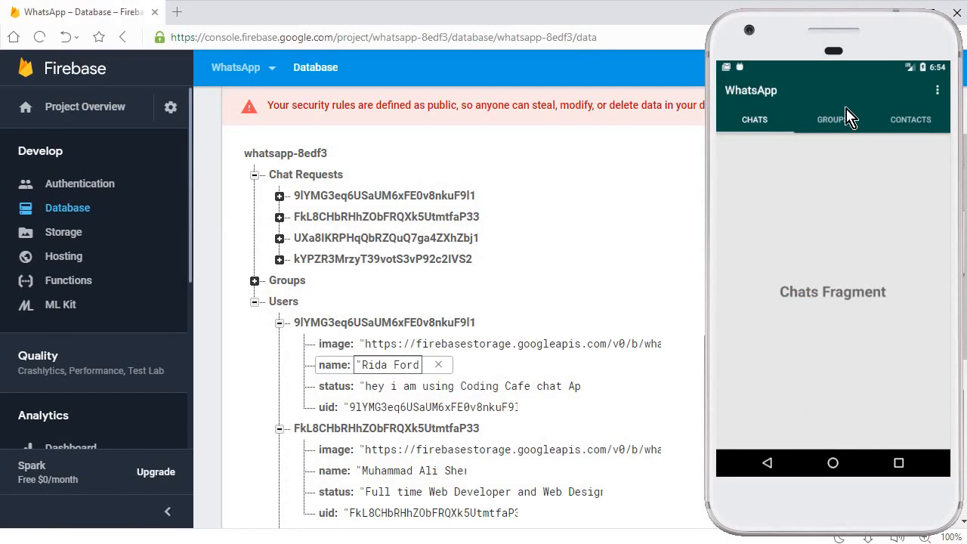
left_click(833, 119)
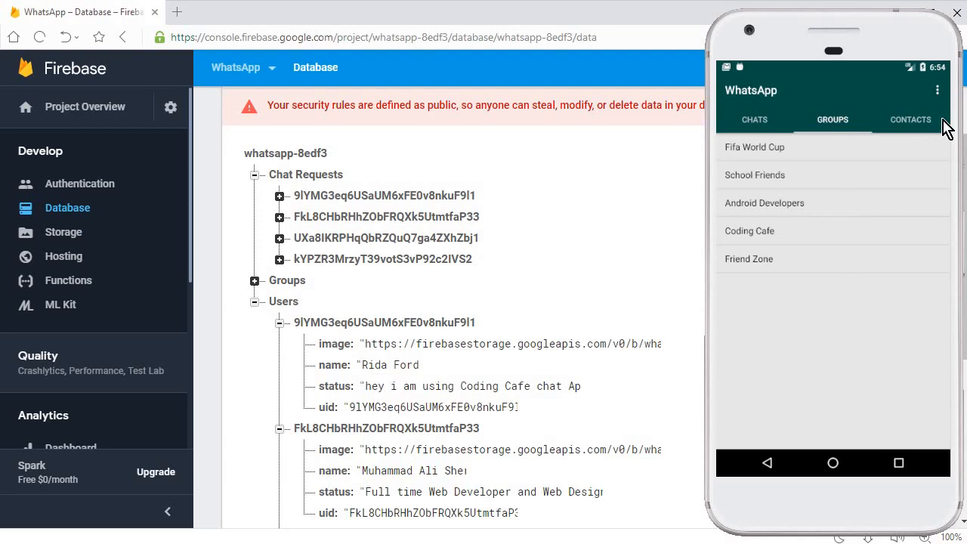
mouse_move(951, 131)
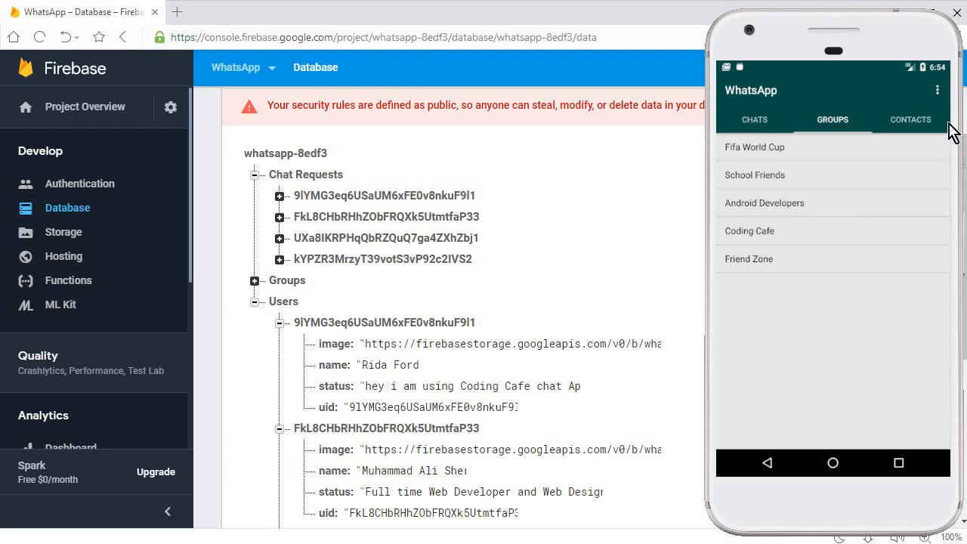
mouse_move(955, 130)
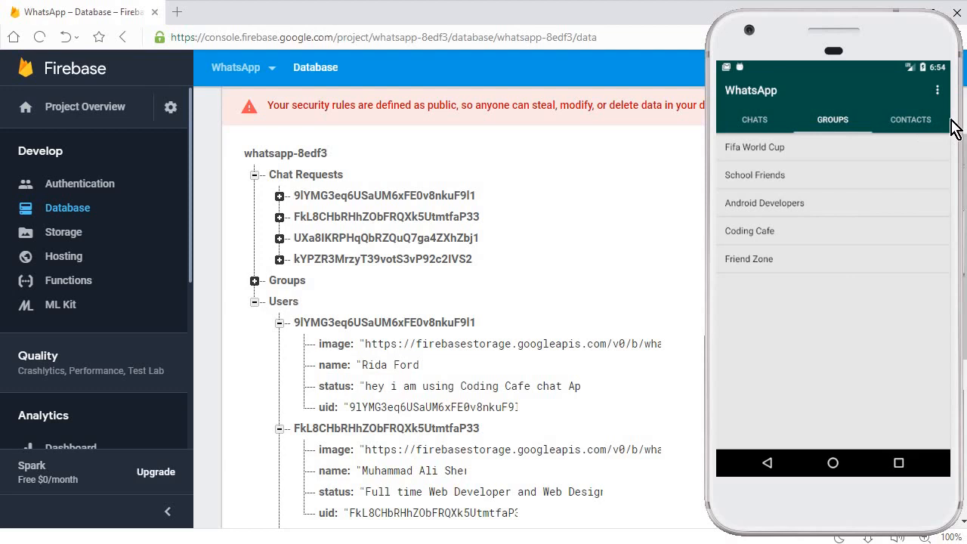
mouse_move(455, 106)
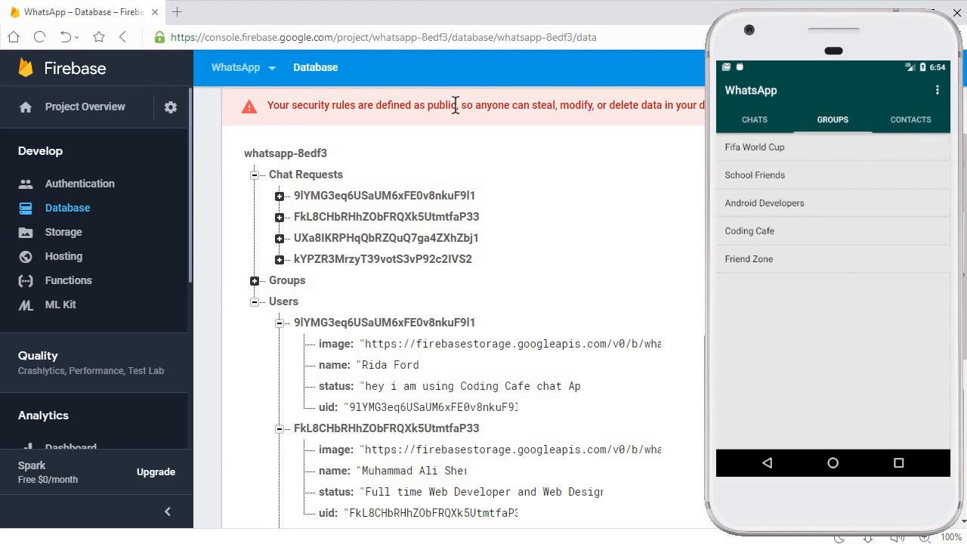
mouse_move(898, 135)
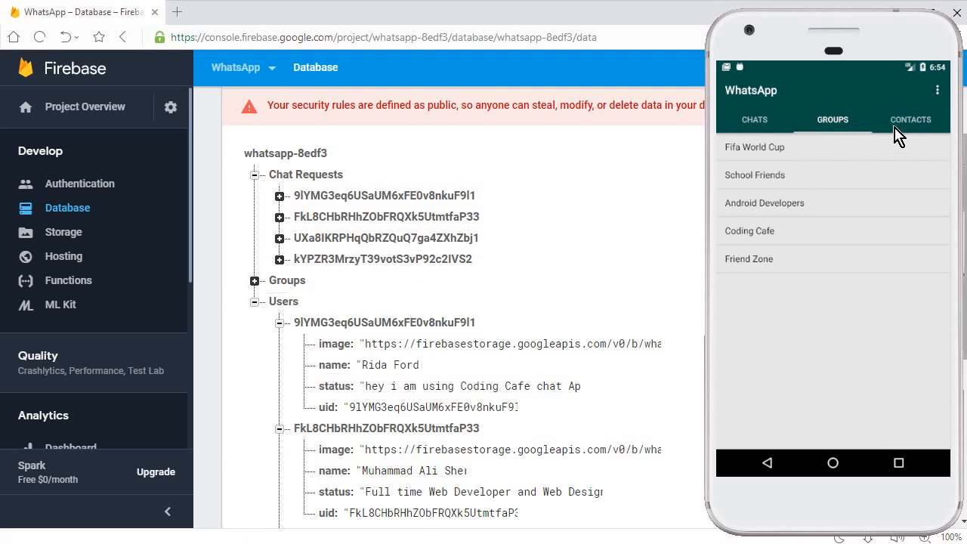
left_click(910, 119)
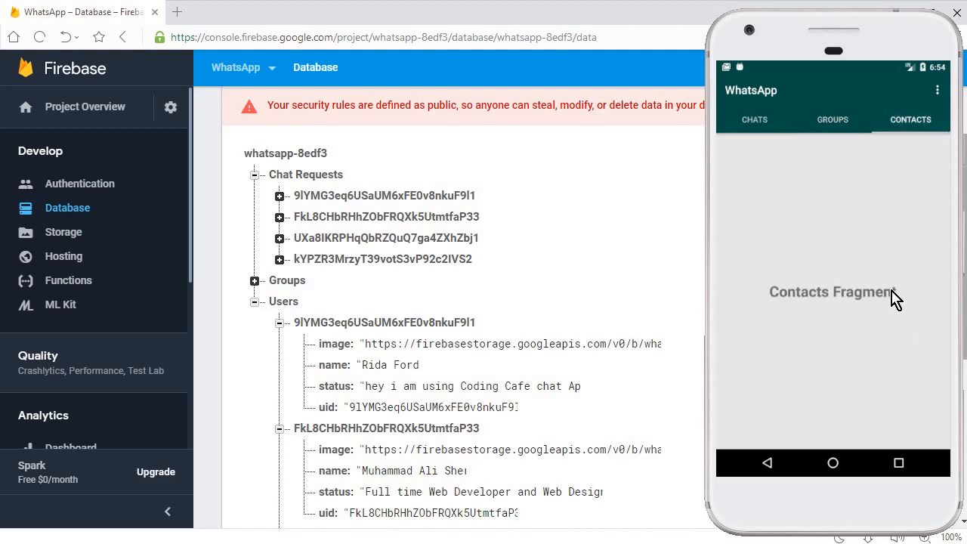
mouse_move(897, 287)
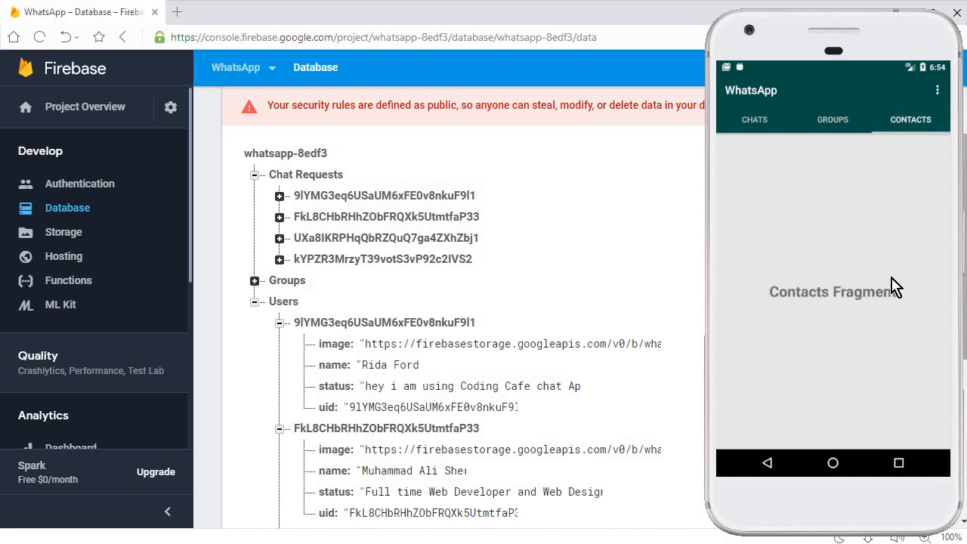
mouse_move(882, 266)
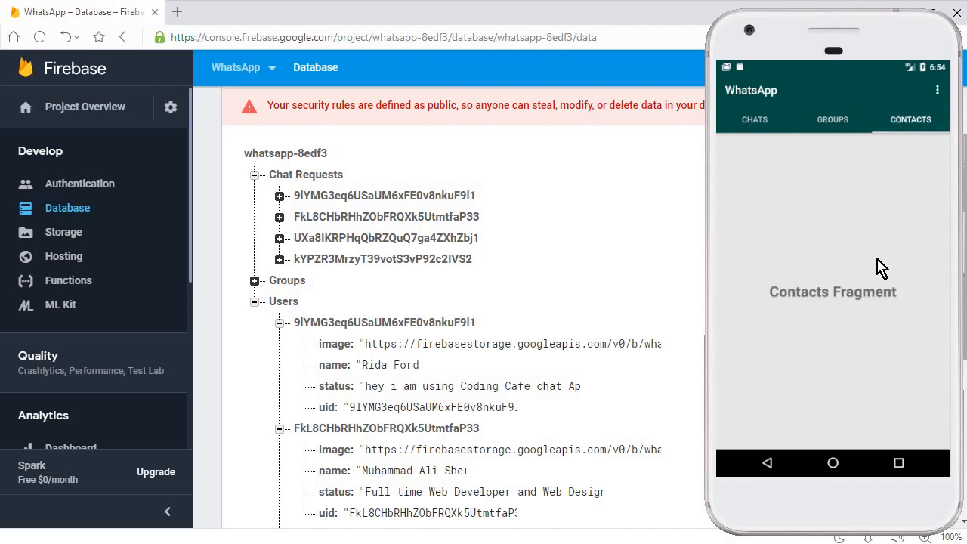
mouse_move(862, 260)
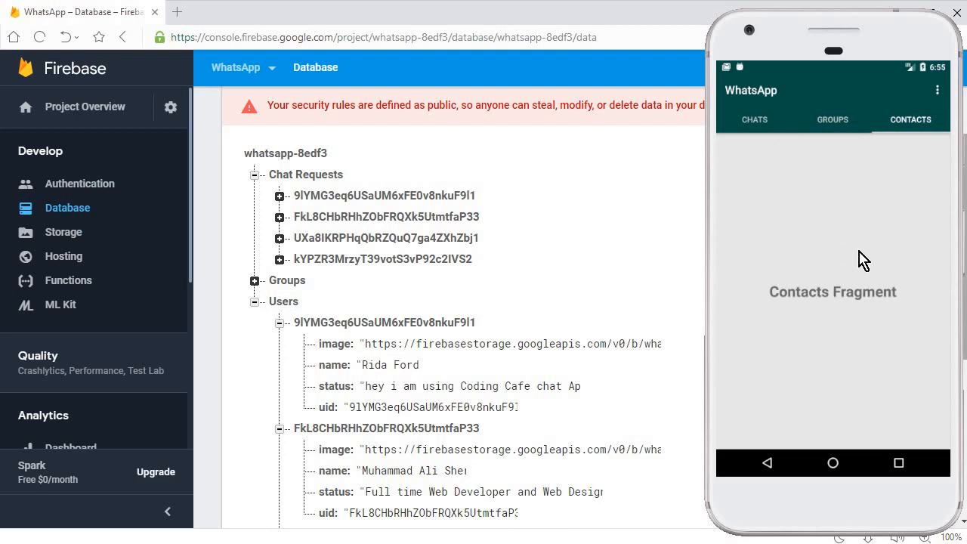
mouse_move(879, 154)
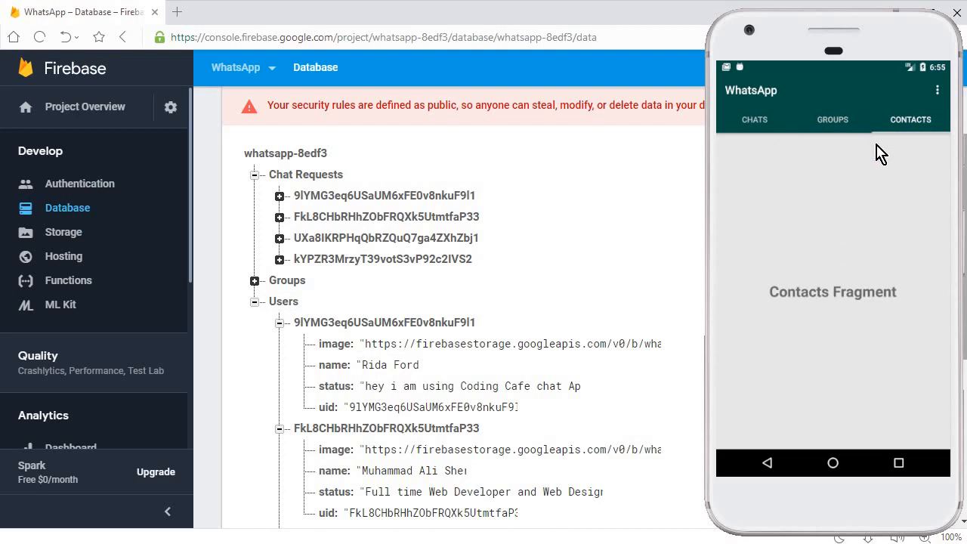